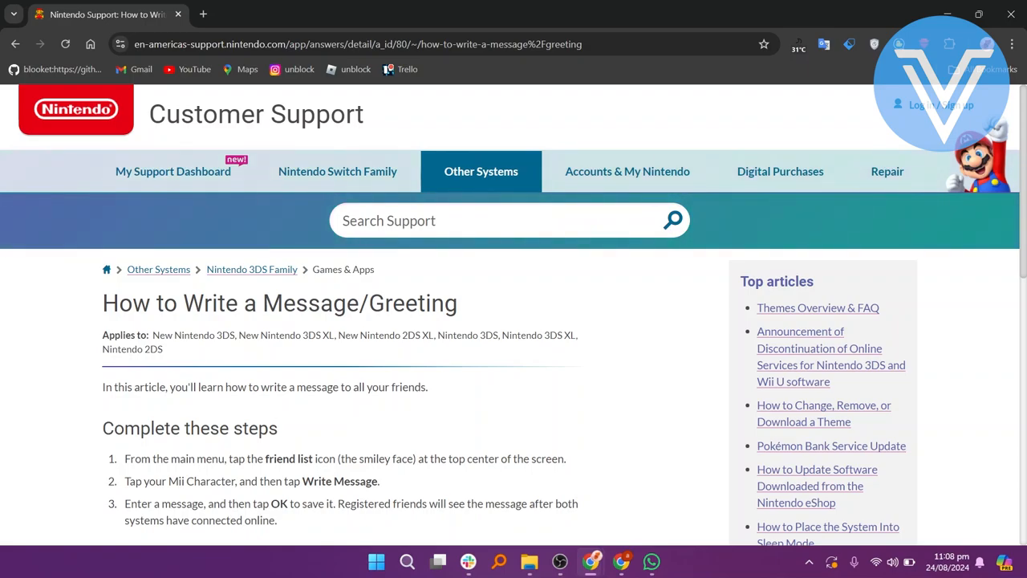
{"action": "scroll", "scroll_direction": "down", "scroll_amount": 3}
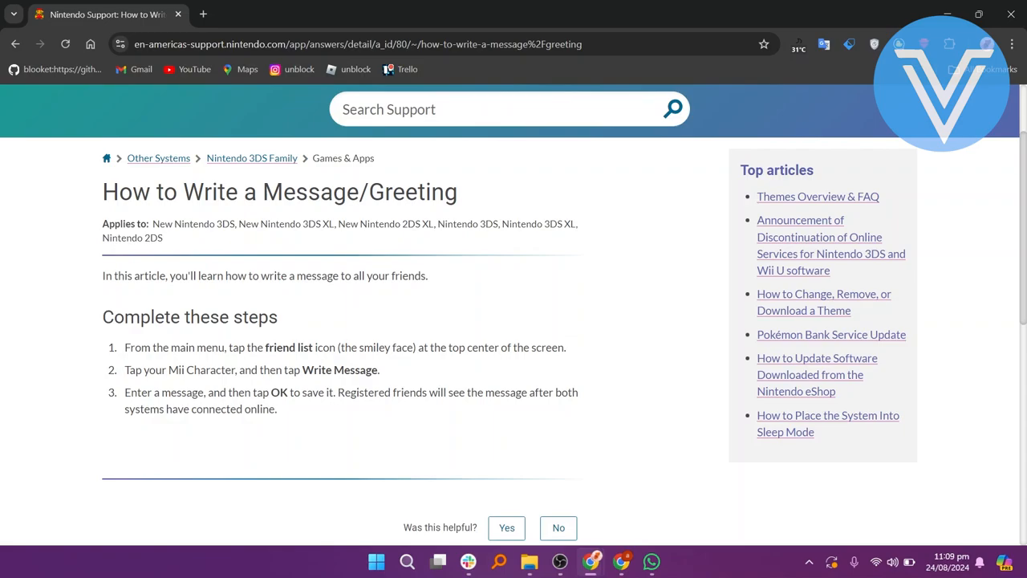